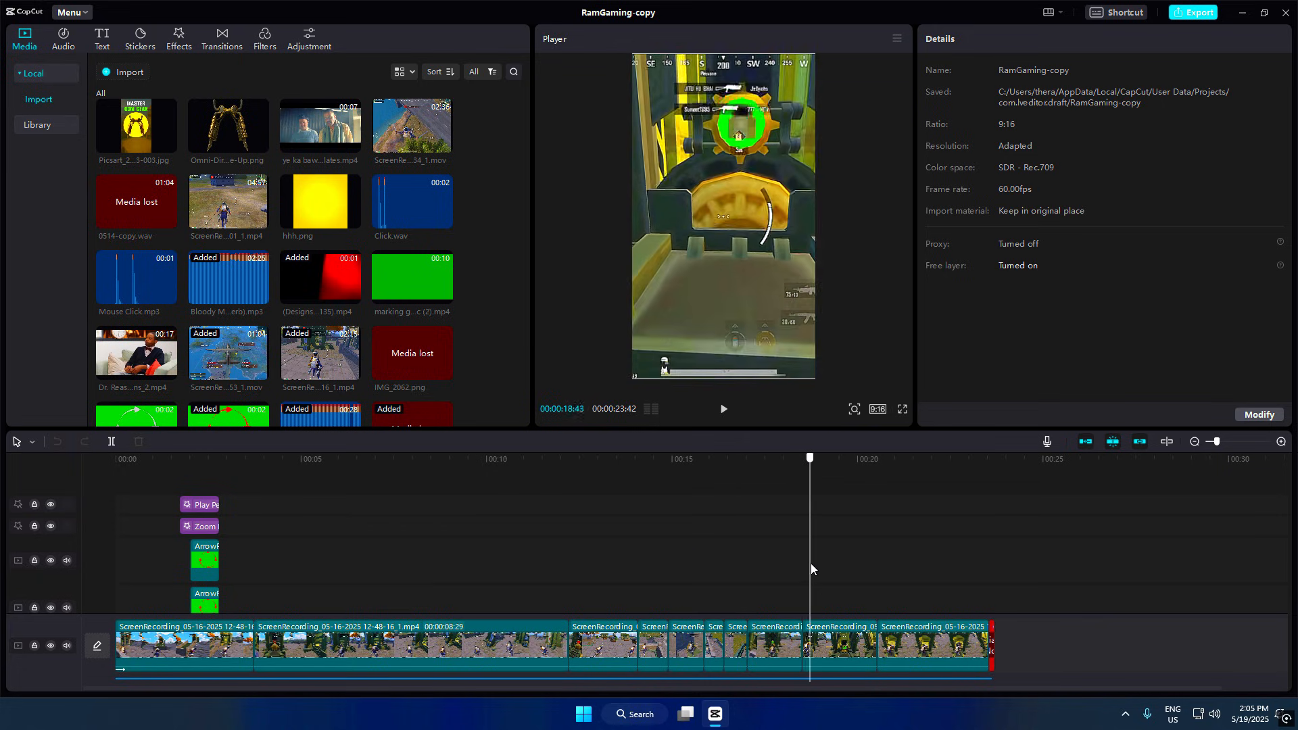
# Step: Leave the CapCut project and bring up the Uptodown CapCut for Windows page in Chrome
pyautogui.moveTo(810, 457); pyautogui.dragTo(967, 457)
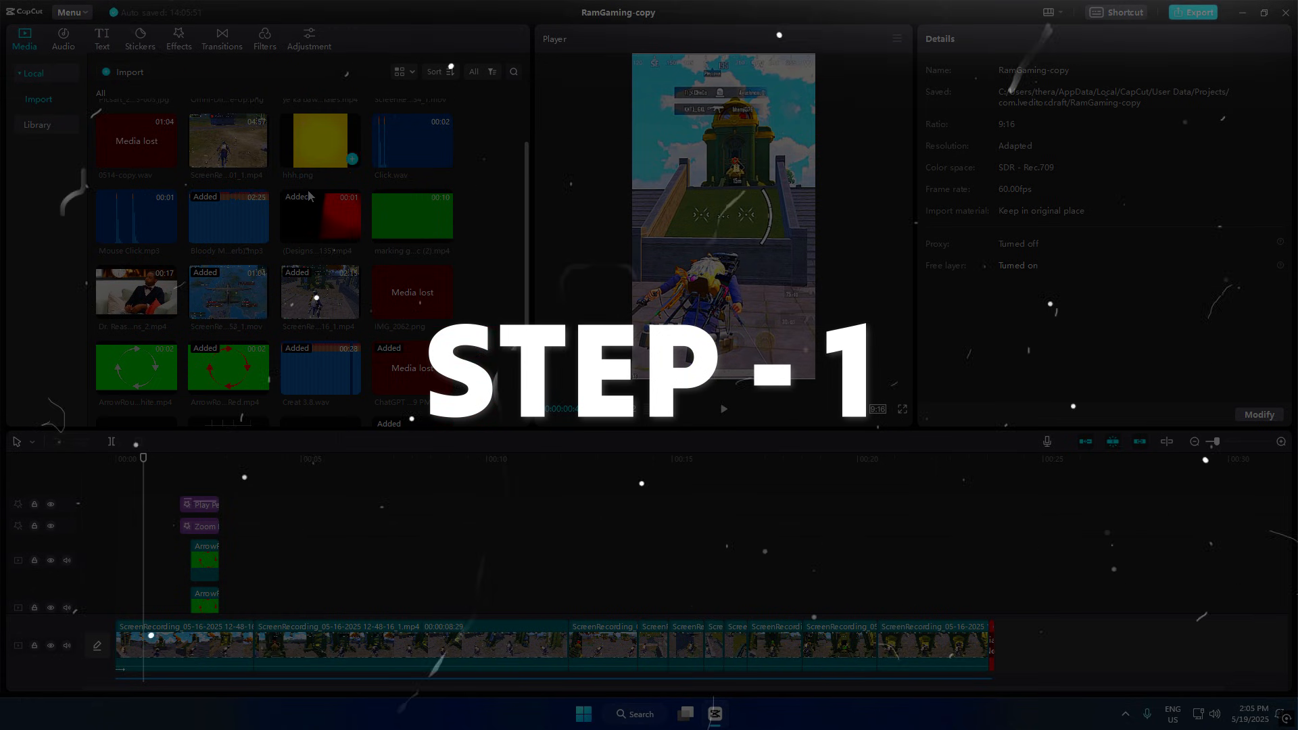
pyautogui.scroll(-3)
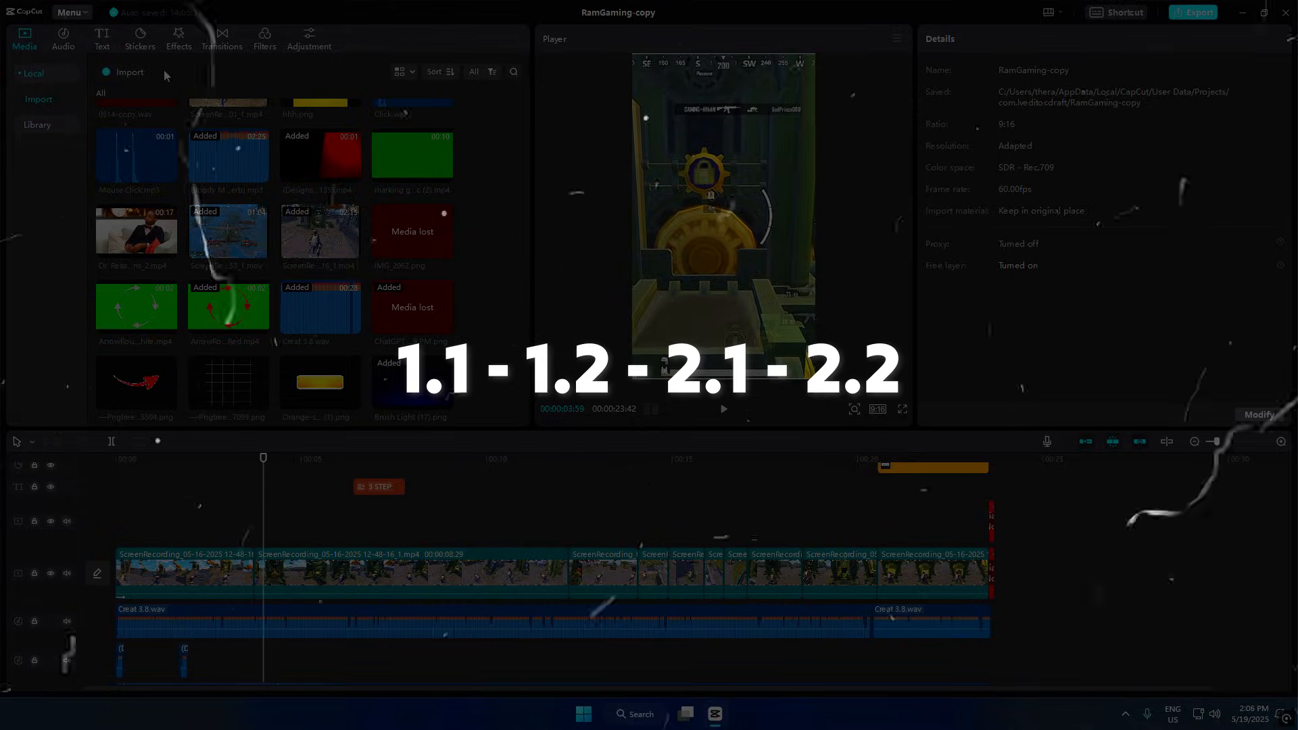
pyautogui.click(179, 38)
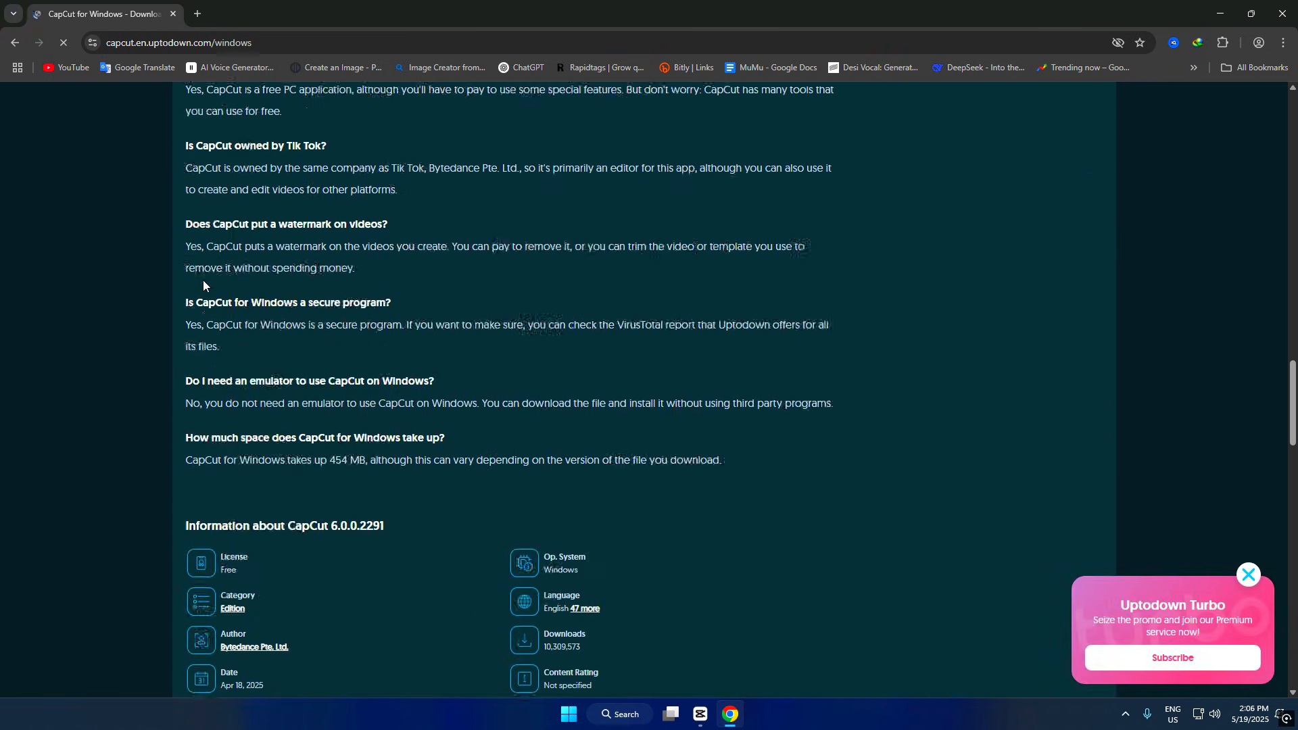
# Step: Reach the Older Versions list showing CapCut releases from 6.0.0.2291 back to 2.4.0
pyautogui.scroll(-3)
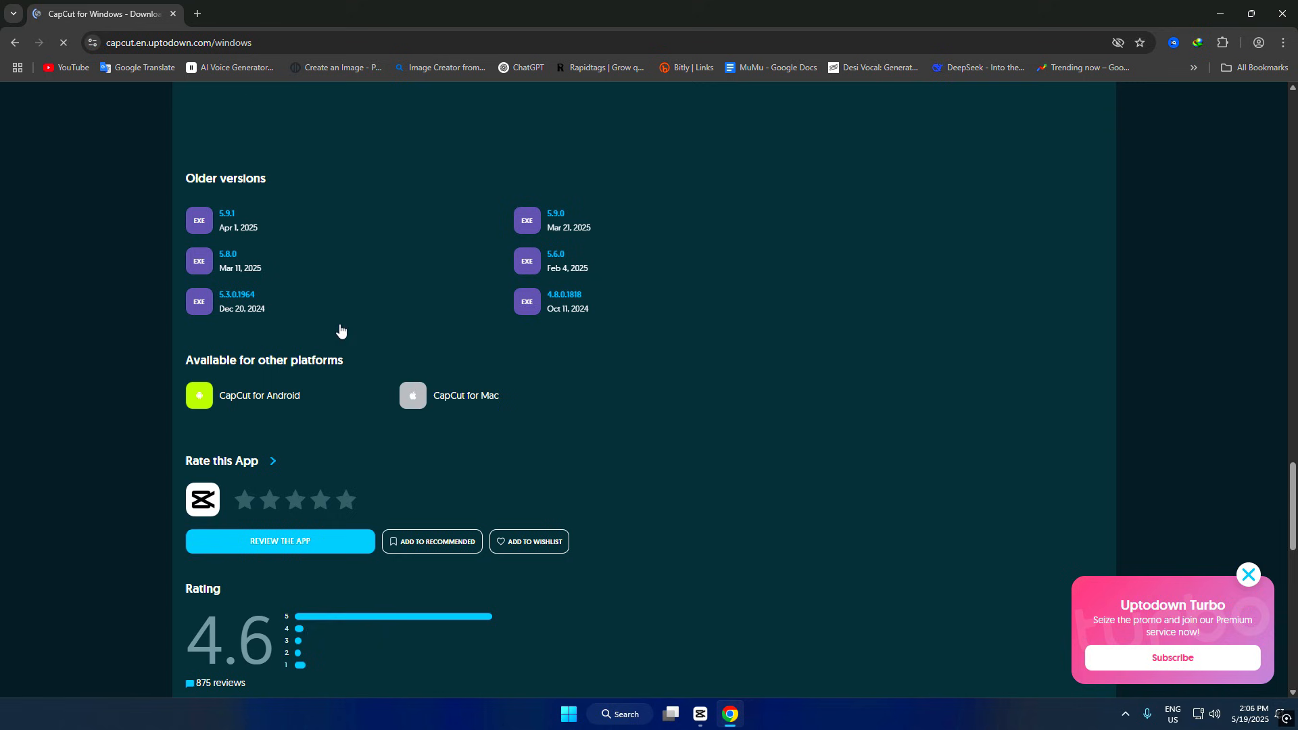
pyautogui.scroll(-3)
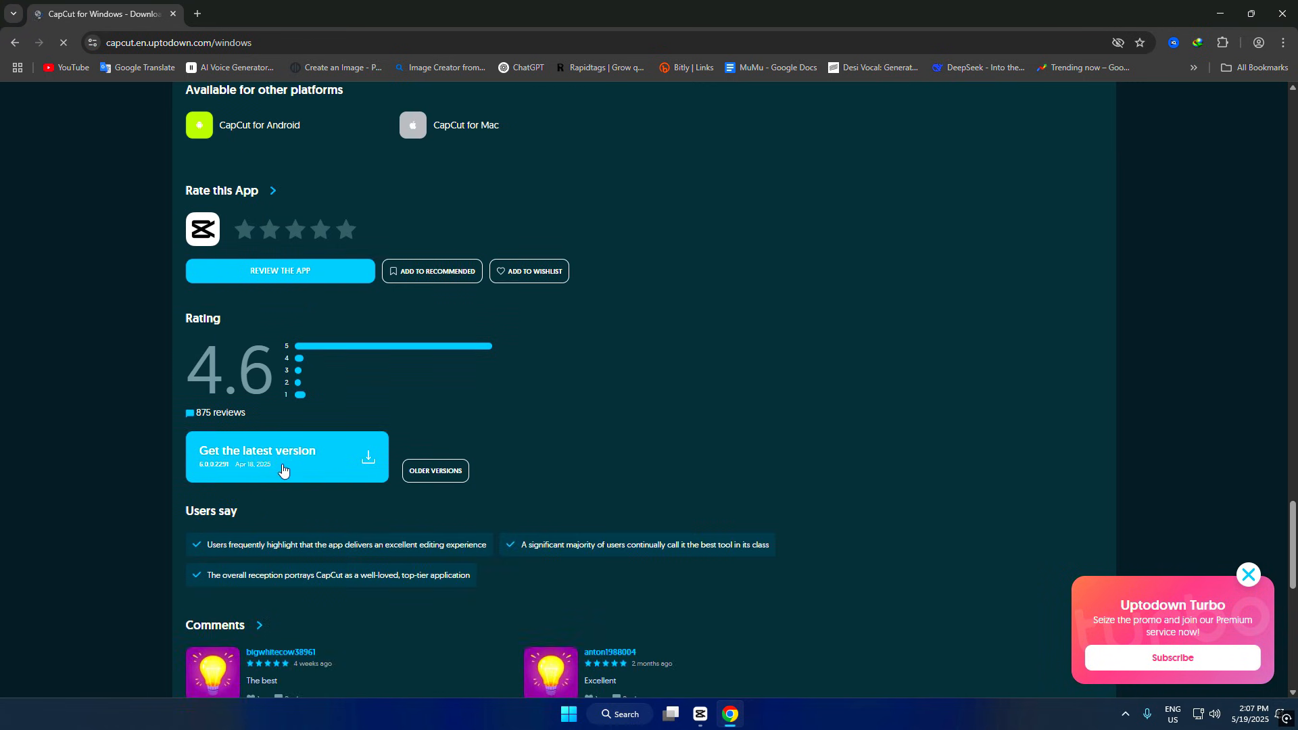
pyautogui.moveTo(430, 488)
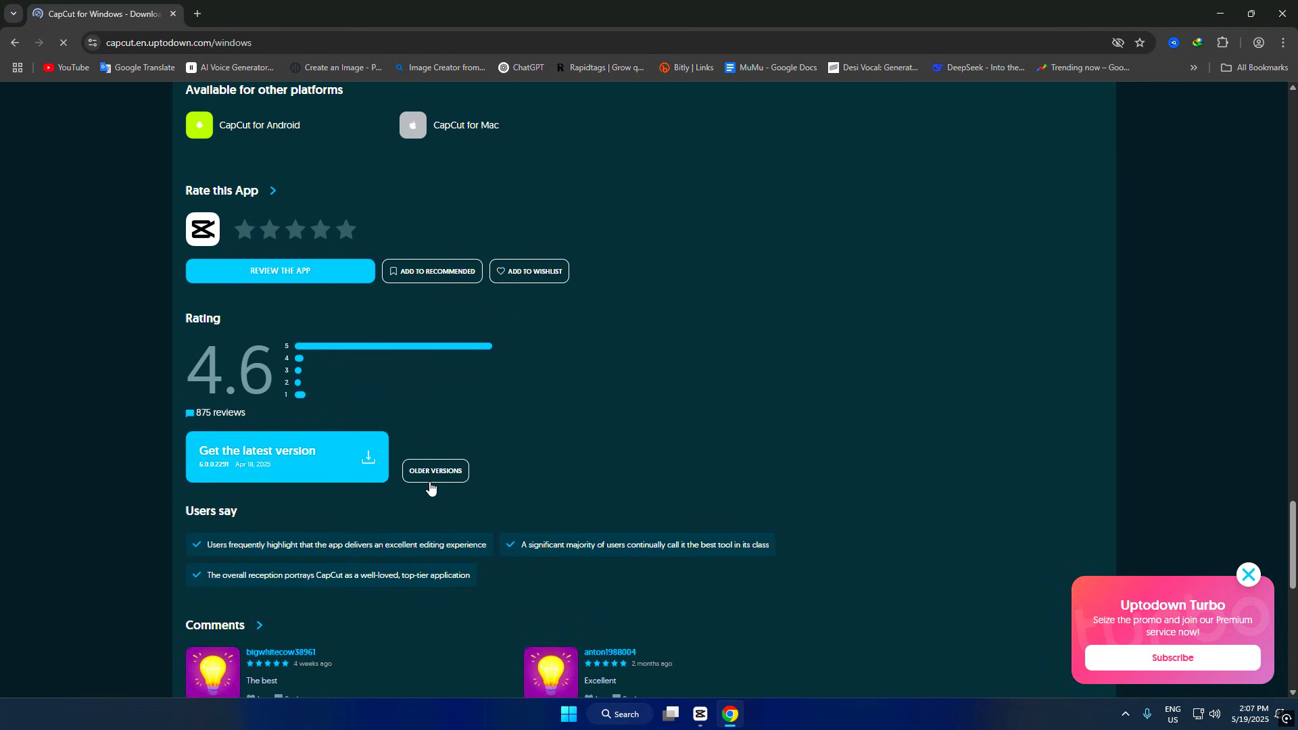
pyautogui.click(434, 471)
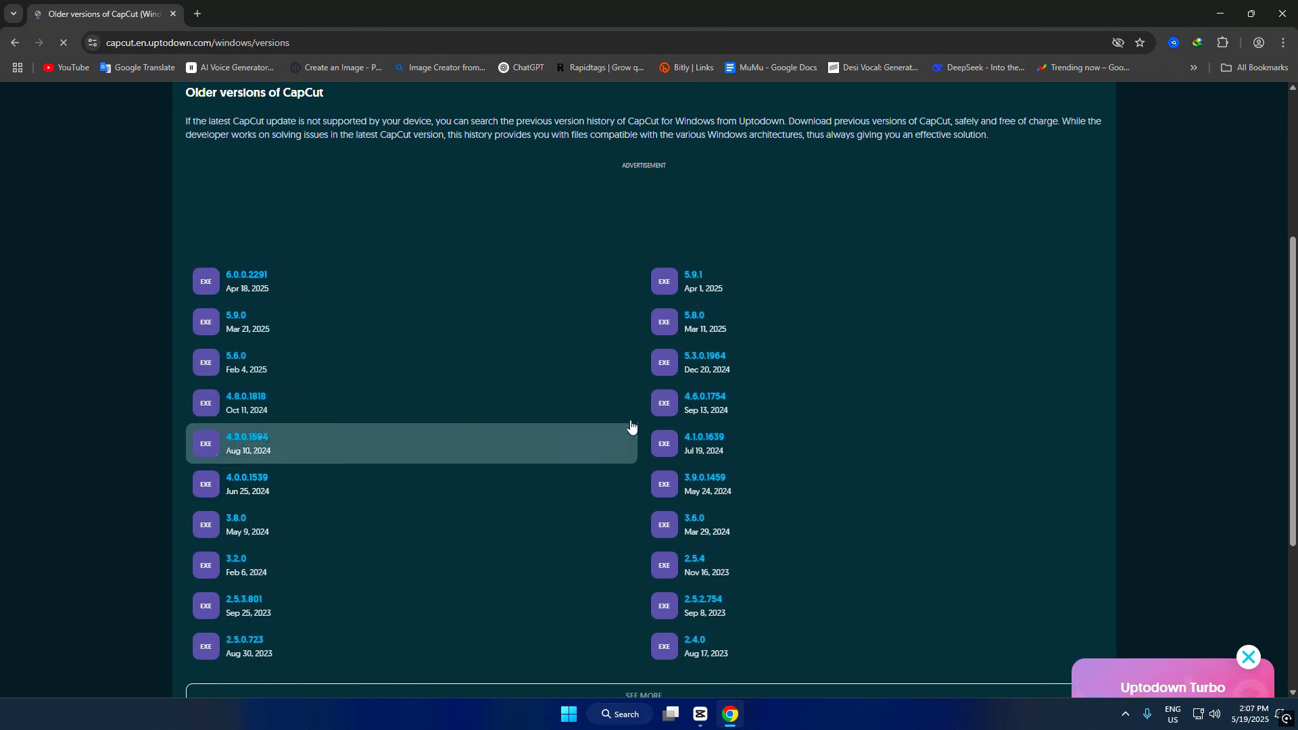
pyautogui.scroll(-3)
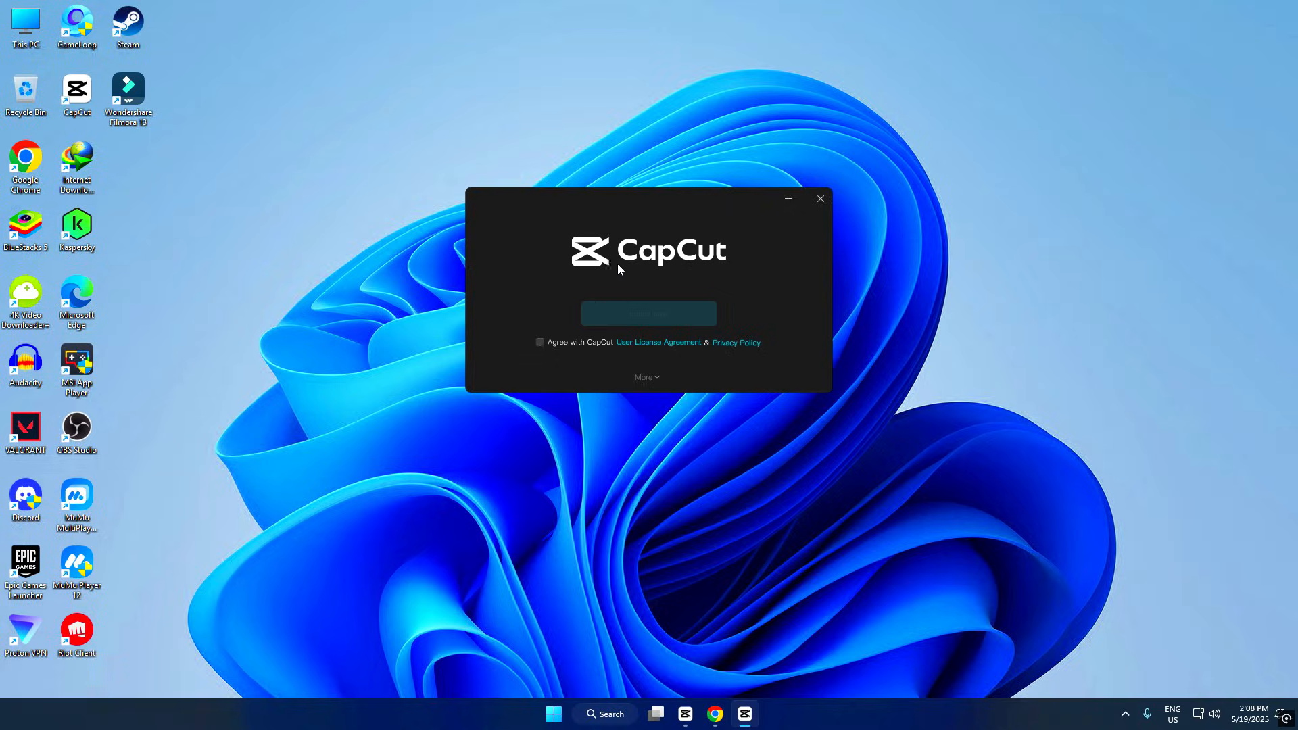
# Step: Accept the license, install CapCut, launch Proton VPN and return to the RamGaming-copy project
pyautogui.click(539, 342)
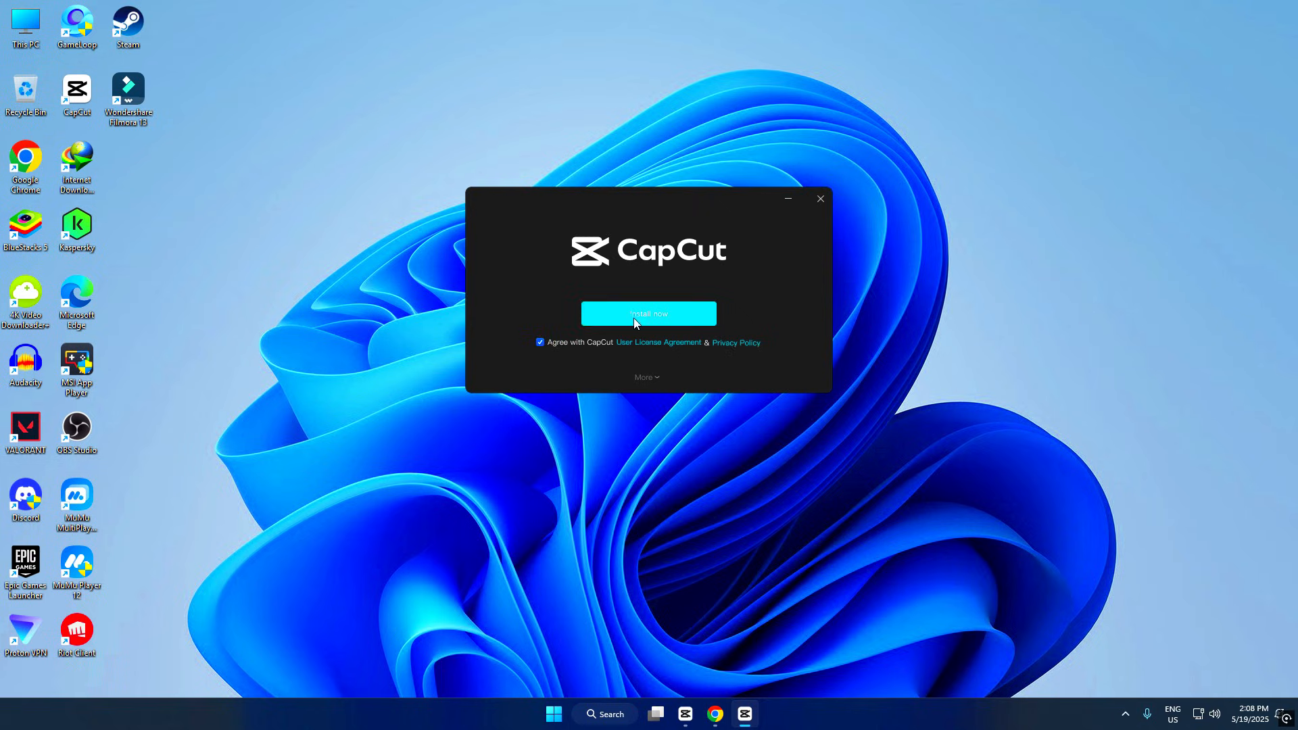
pyautogui.click(647, 314)
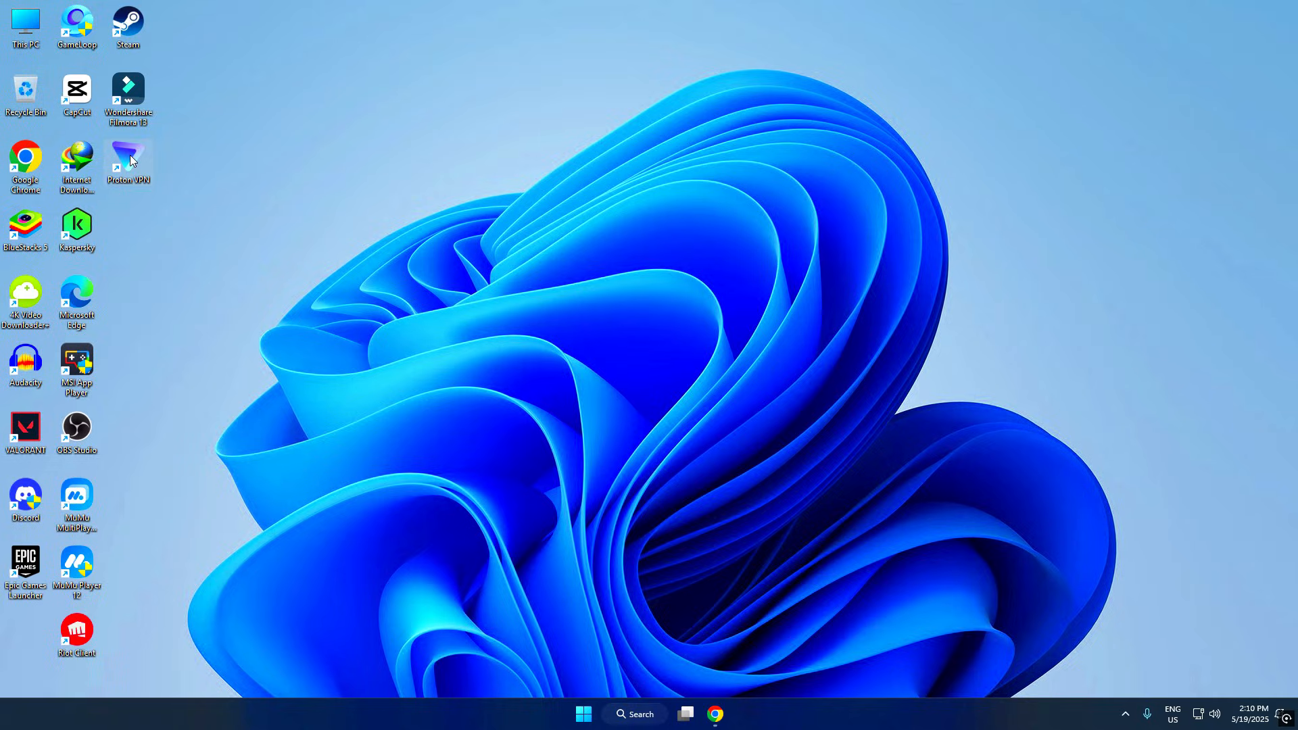
pyautogui.doubleClick(128, 161)
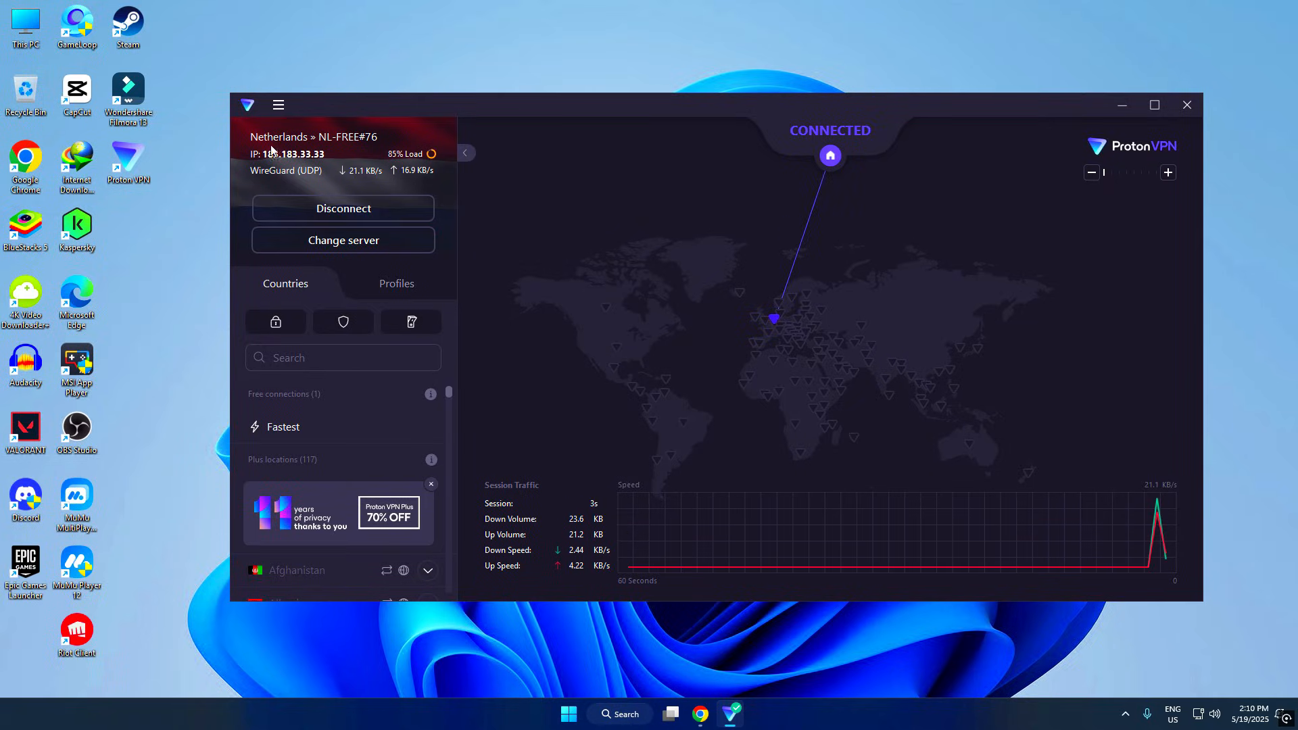
pyautogui.click(742, 714)
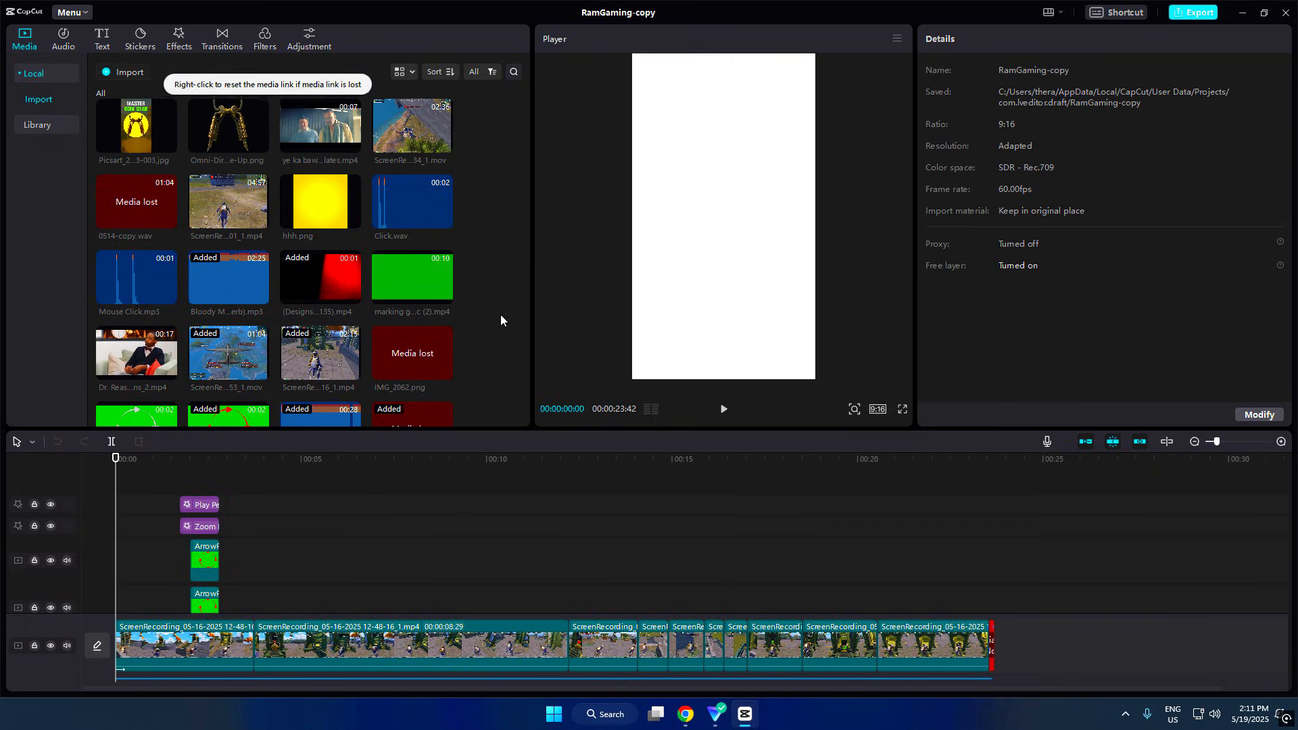
# Step: Check the Text templates, Stickers and Filters libraries, all still stuck loading
pyautogui.click(102, 38)
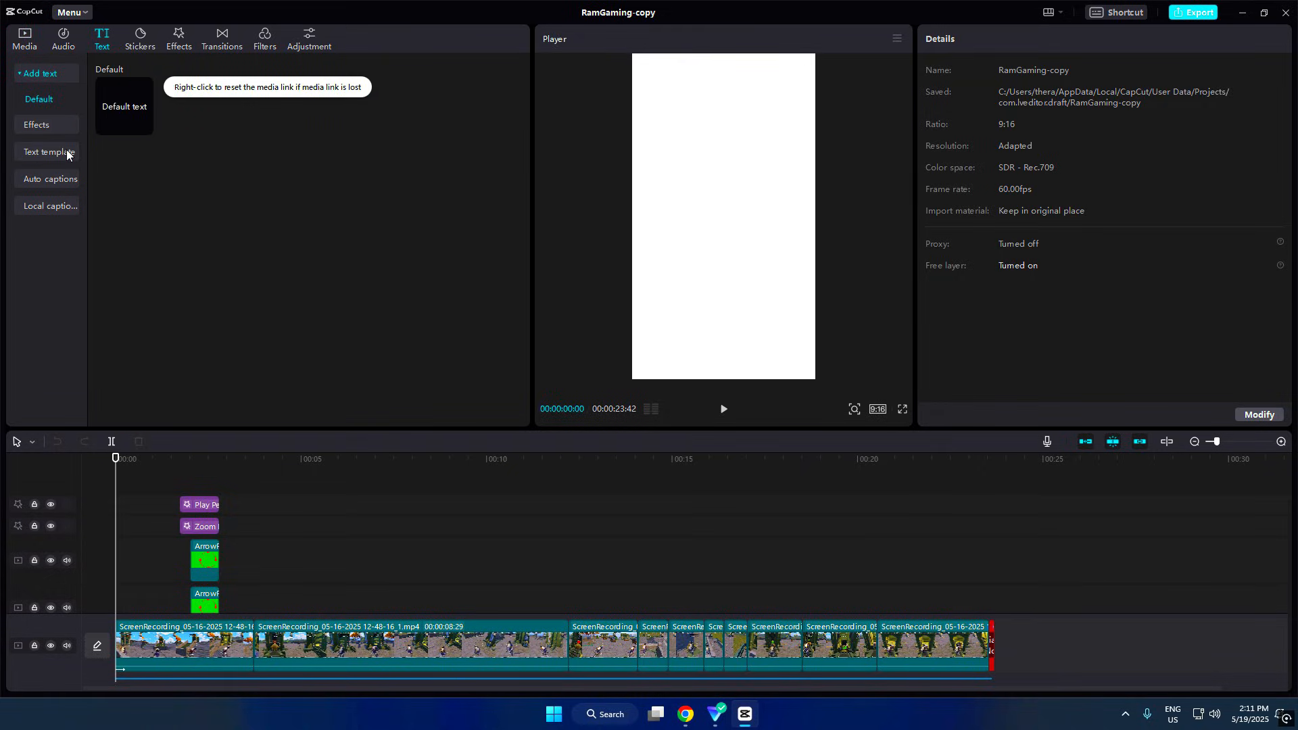
pyautogui.click(49, 128)
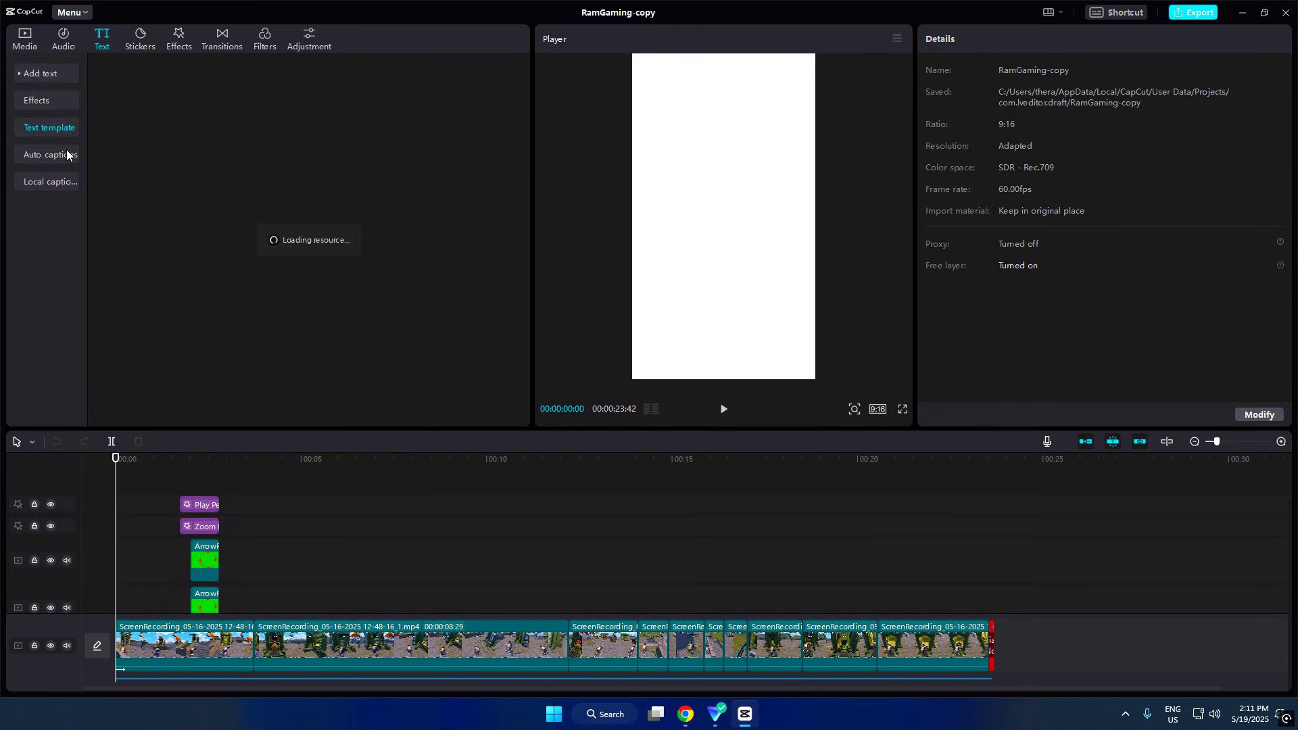
pyautogui.moveTo(315, 252)
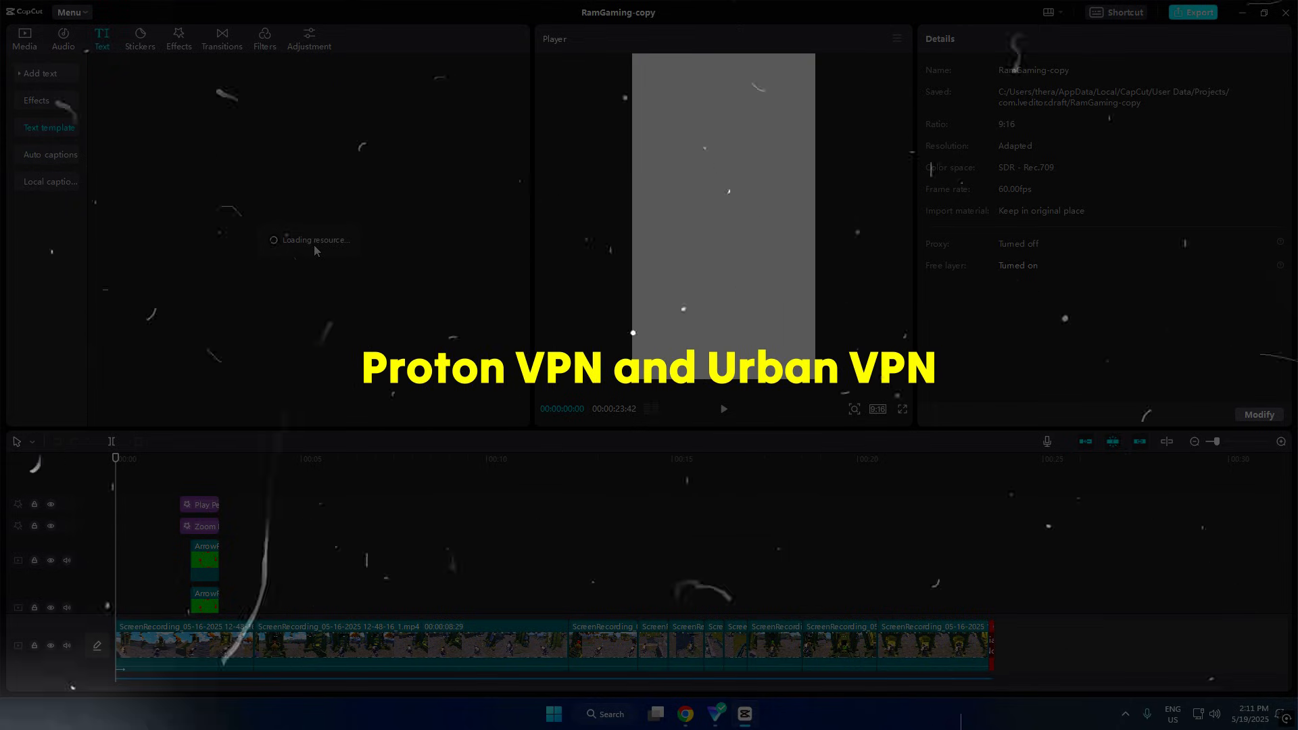
pyautogui.click(139, 38)
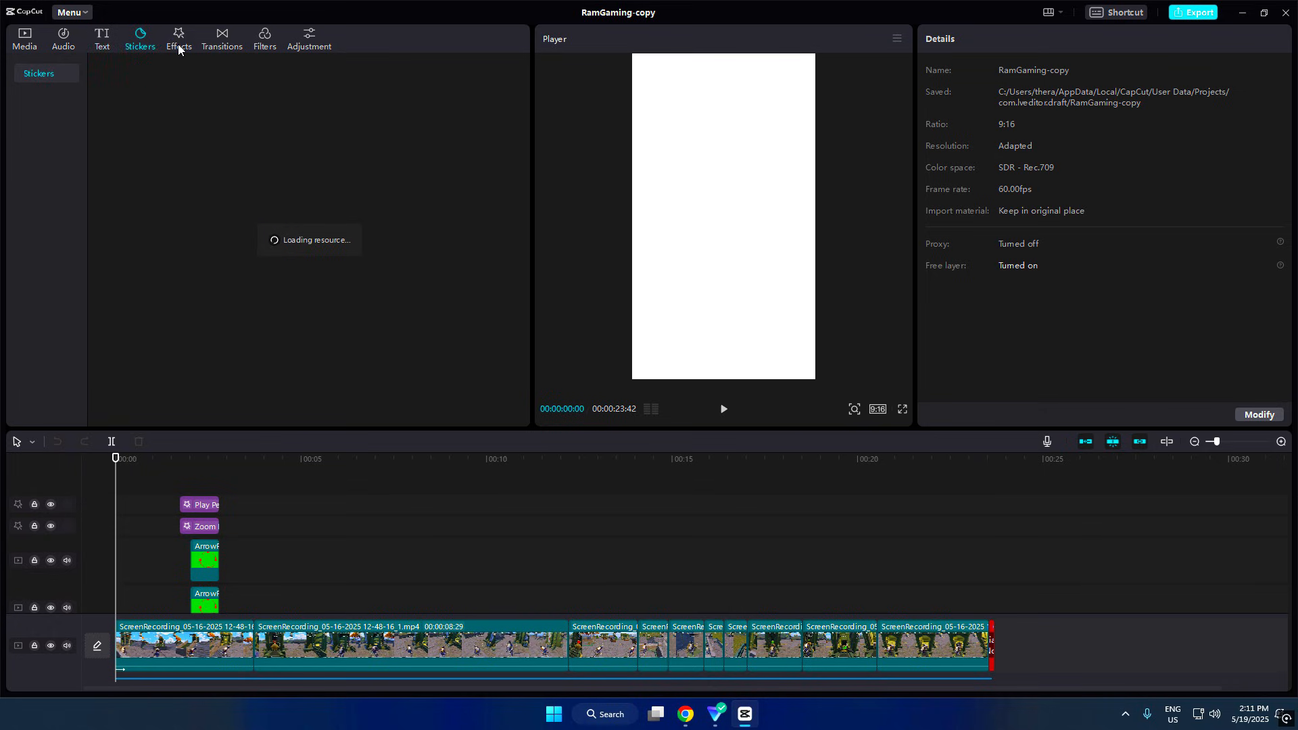
pyautogui.click(264, 39)
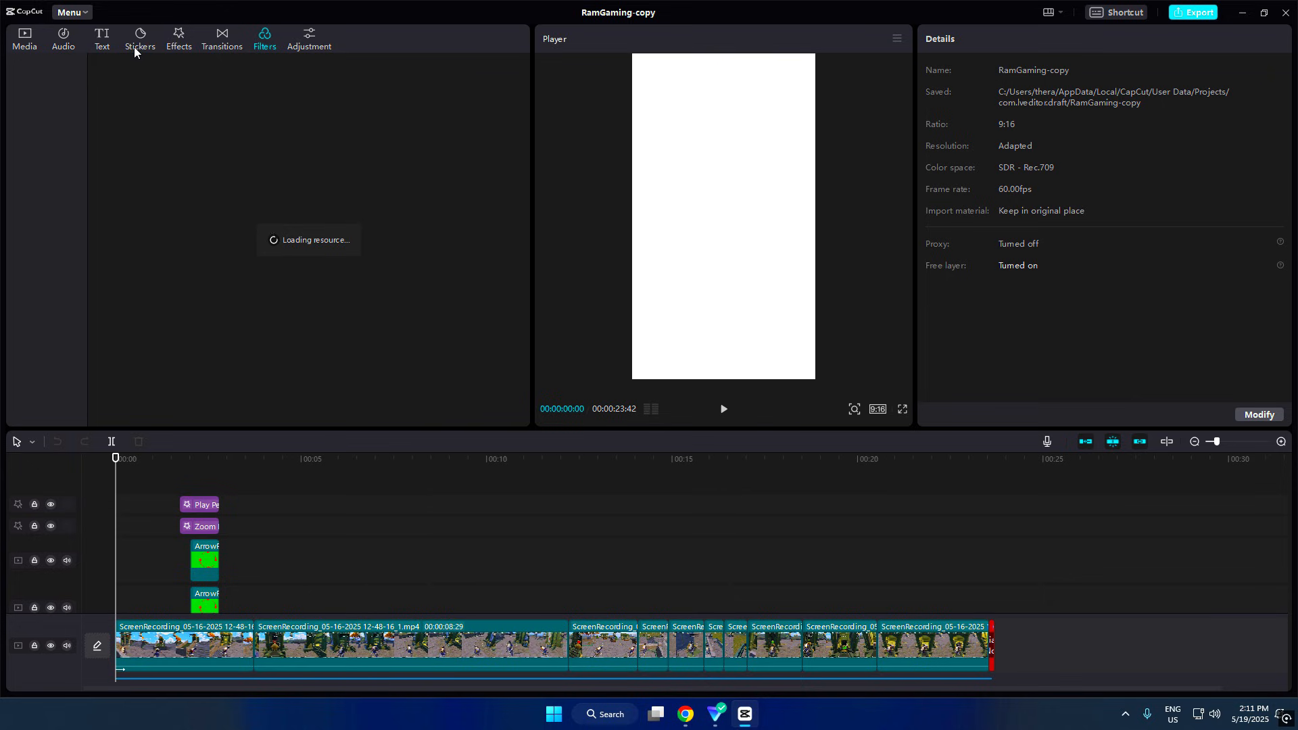
# Step: Check the Audio sound-effect categories and Music library for online content
pyautogui.click(64, 38)
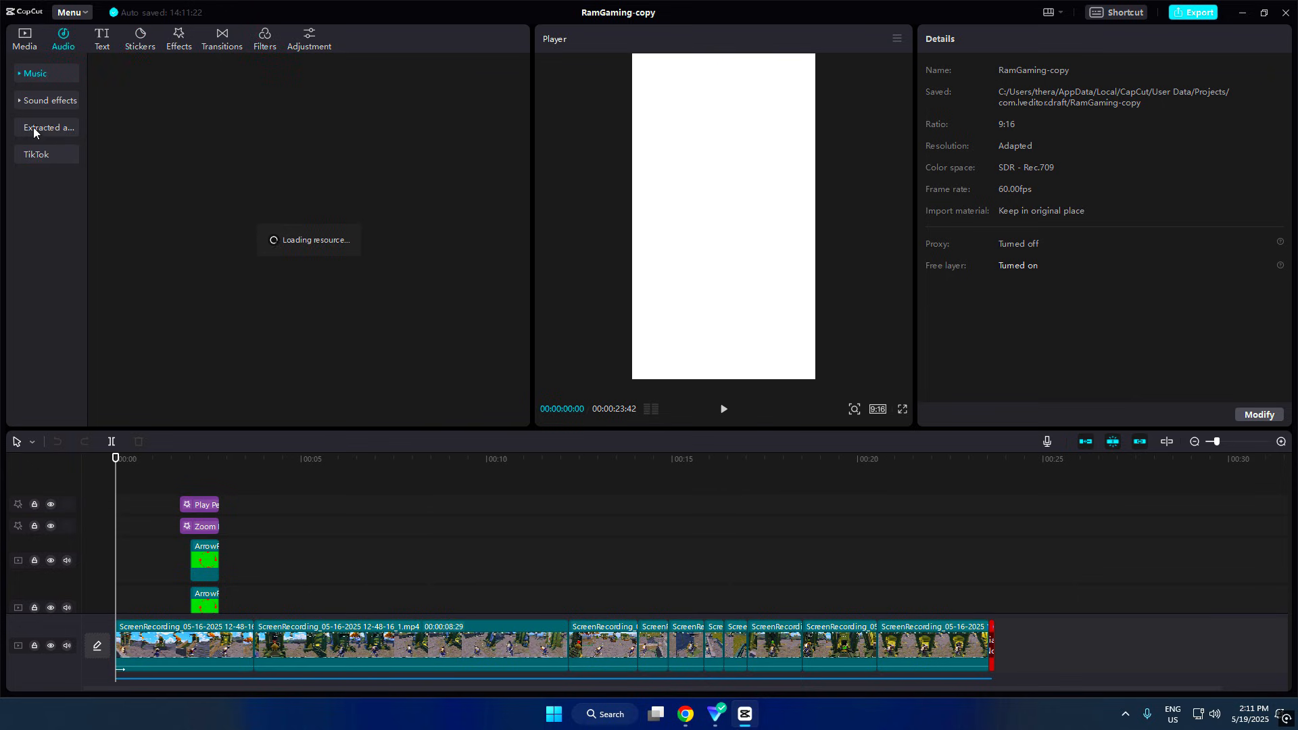
pyautogui.click(50, 100)
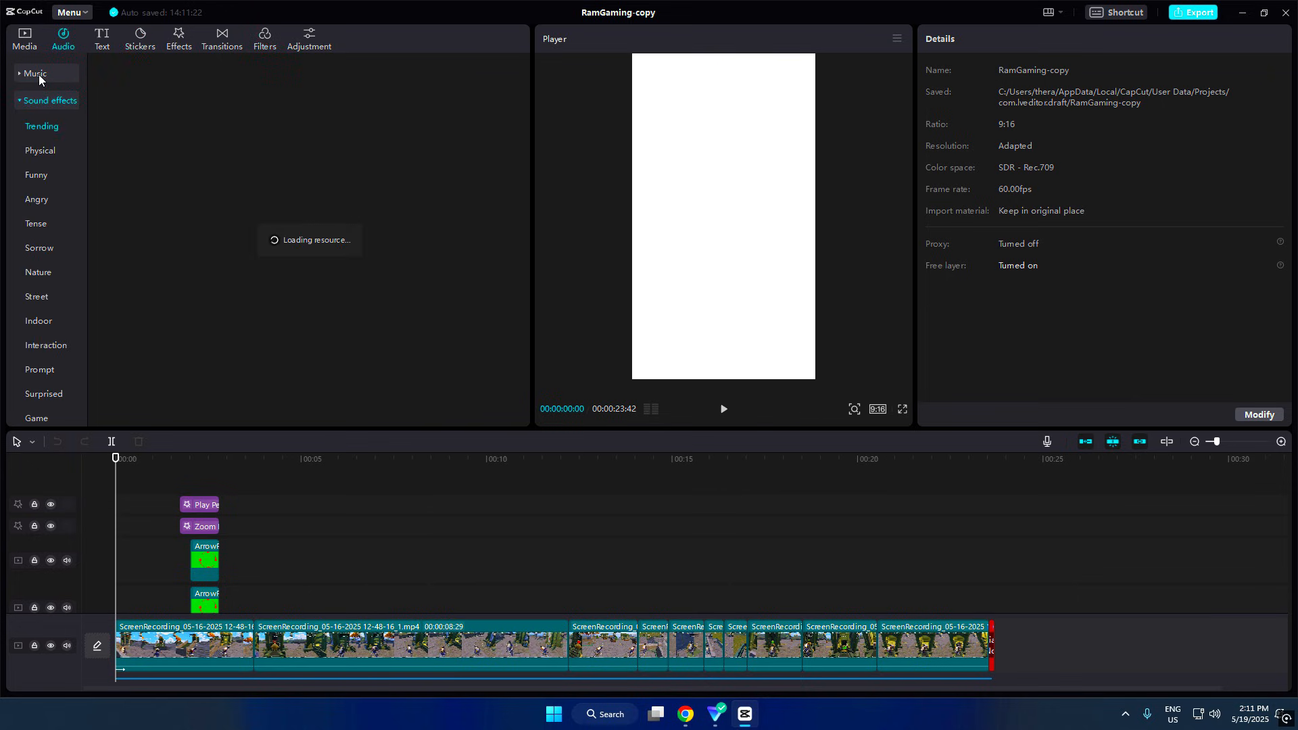
pyautogui.click(102, 37)
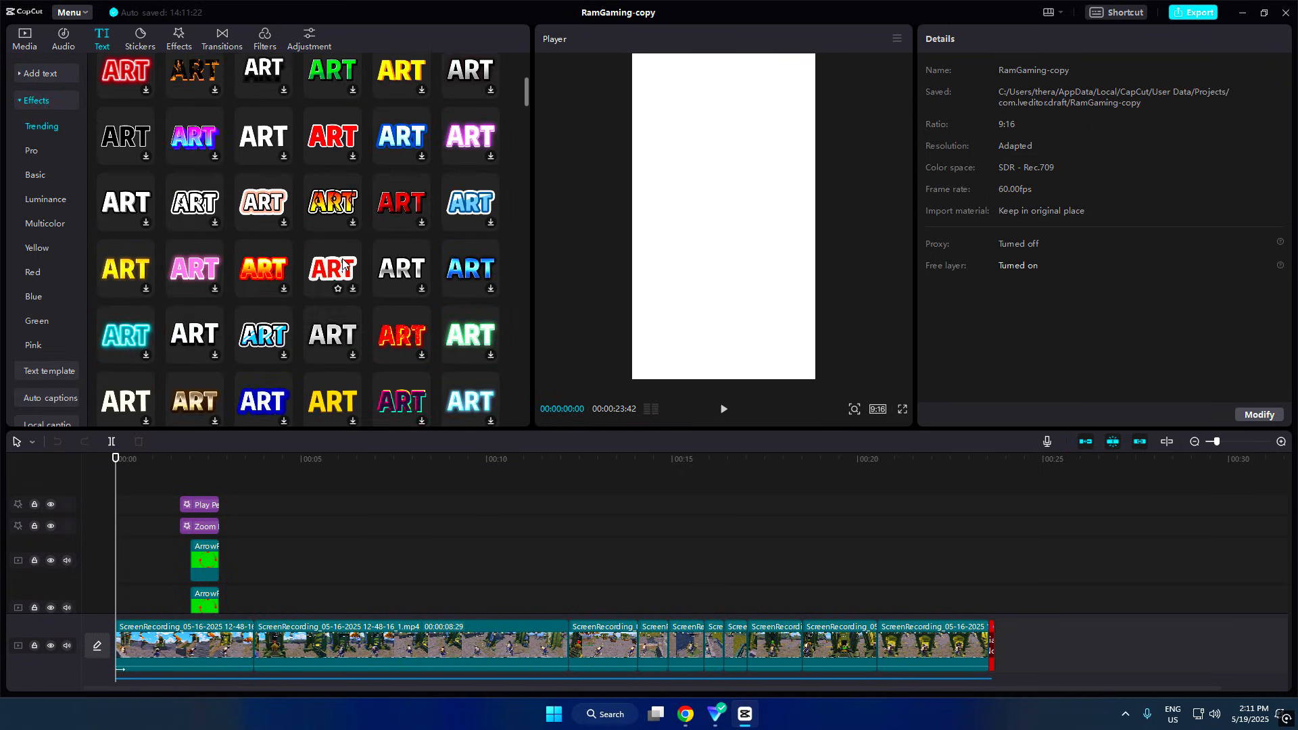
# Step: Browse further down the loaded ART text effect presets in the Effects library
pyautogui.scroll(-3)
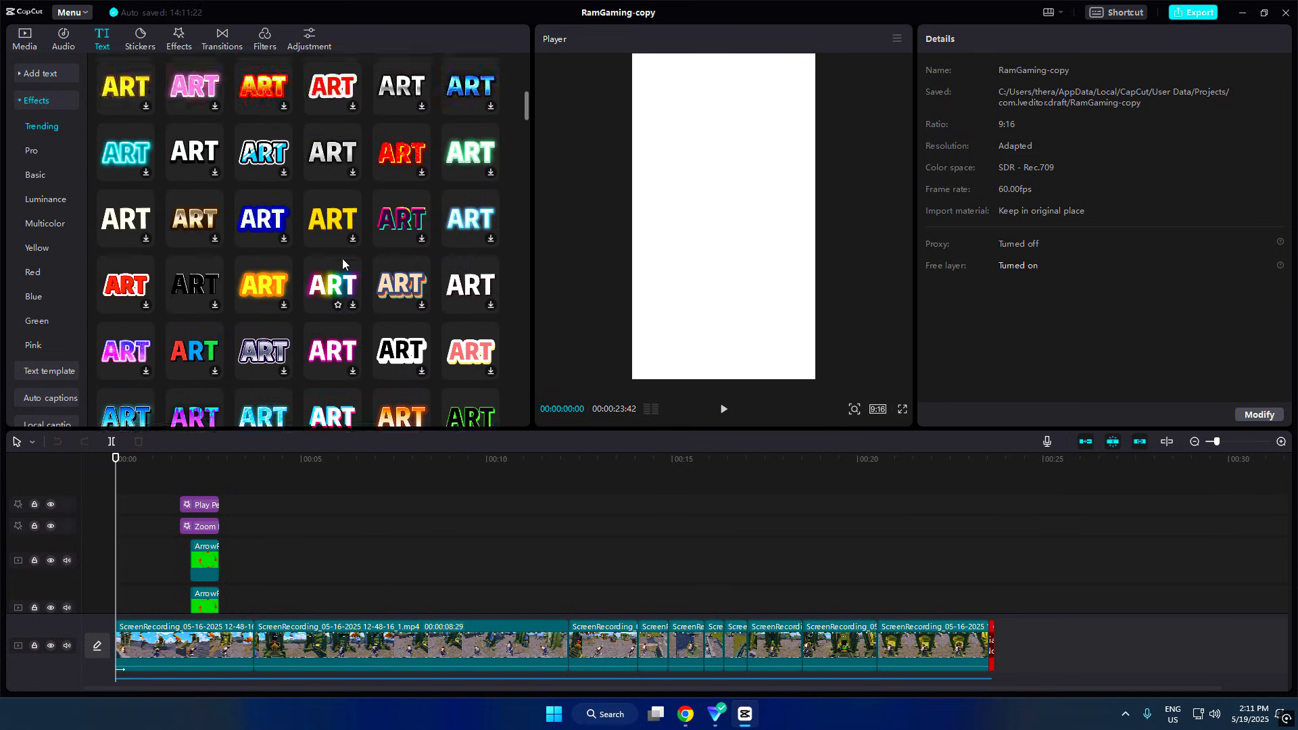